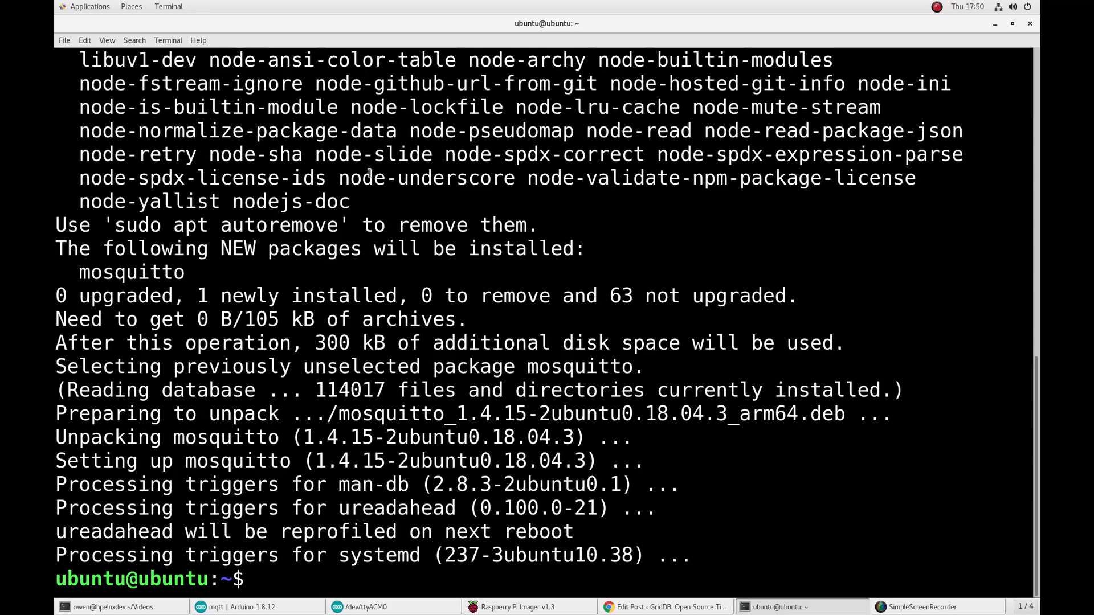
- Enable the mosquitto service, save conf/repository.json, and start the GridDB WebAPI server
{"action": "type", "text": "sudo systemctl enabl"}
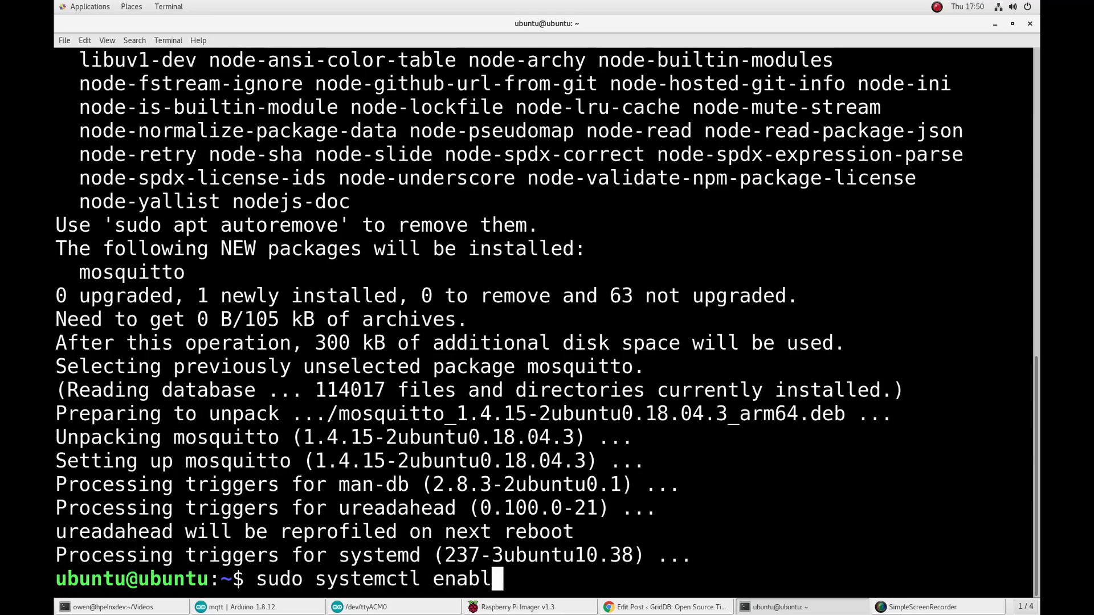
{"action": "key", "text": "Return"}
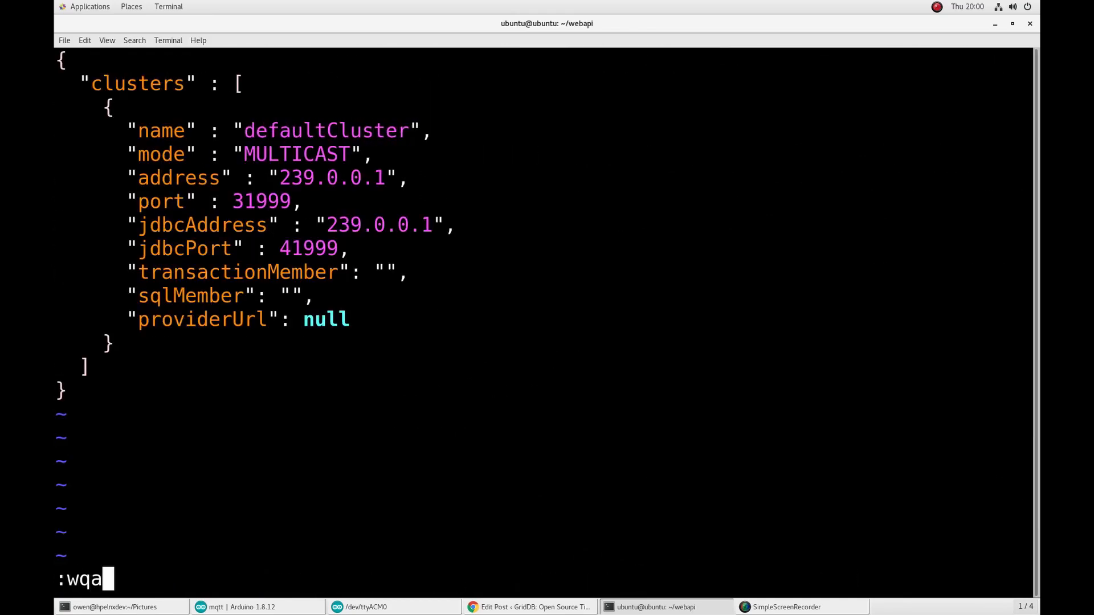
{"action": "key", "text": "Return"}
{"action": "type", "text": "java -jar lib/gr"}
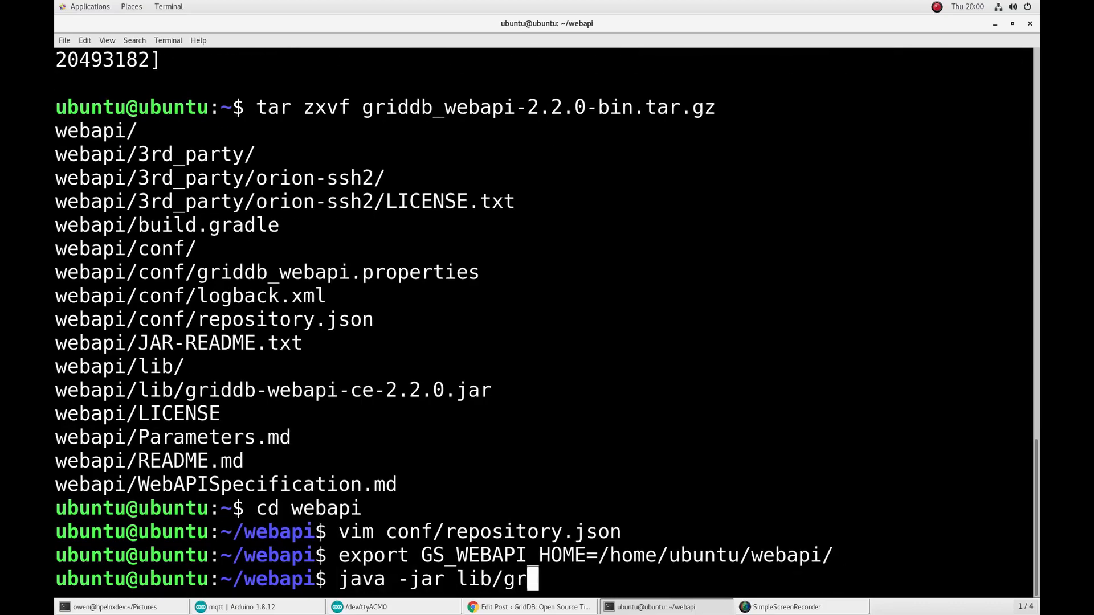
{"action": "key", "text": "Return"}
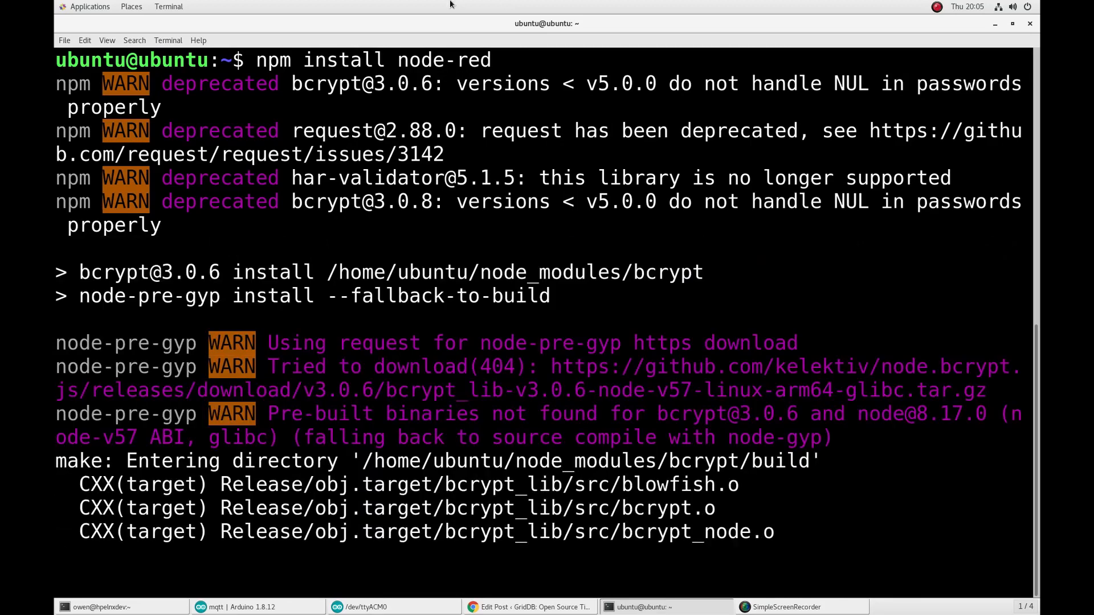
- Clone node-red-contrib-griddb, npm install it, and launch node-red-pi in the background
{"action": "scroll", "scroll_direction": "down", "scroll_amount": 3}
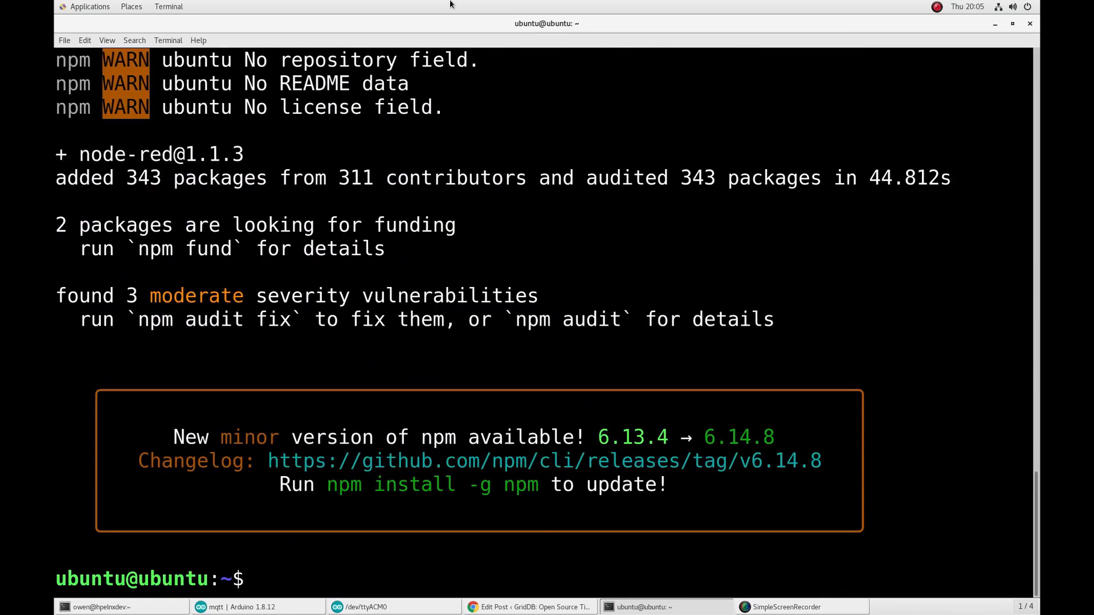
{"action": "key", "text": "Return"}
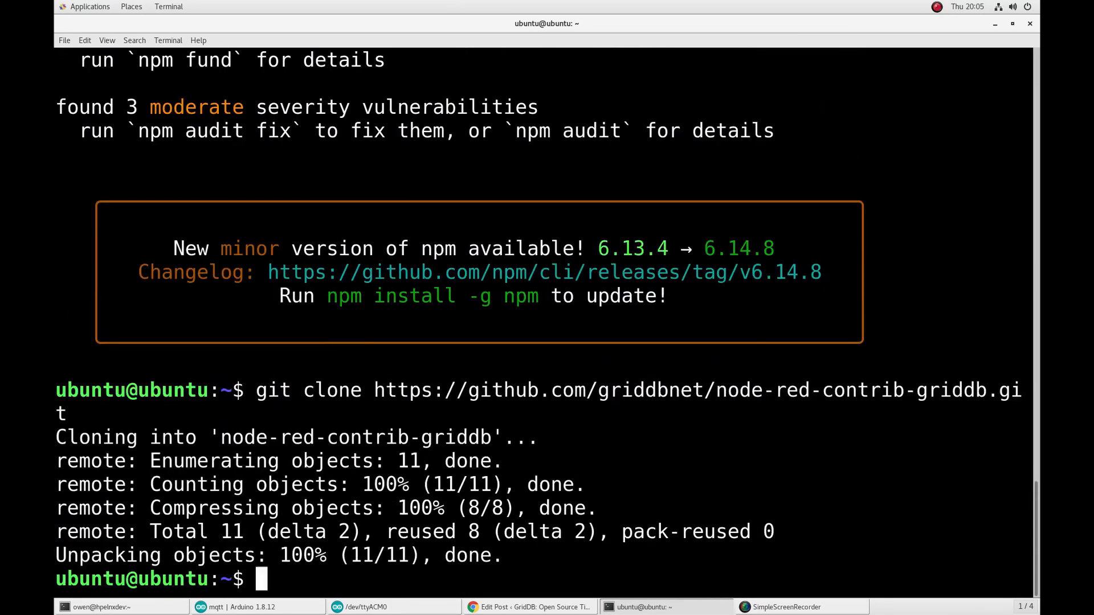
{"action": "key", "text": "Return"}
{"action": "type", "text": "ta"}
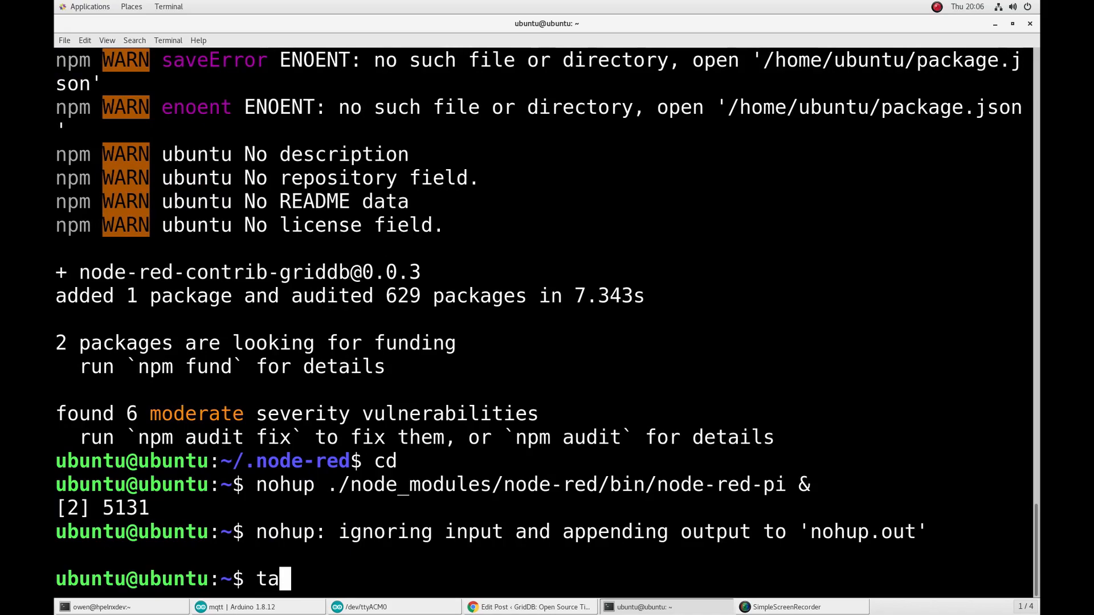
{"action": "left_click", "coordinate": [251, 607]}
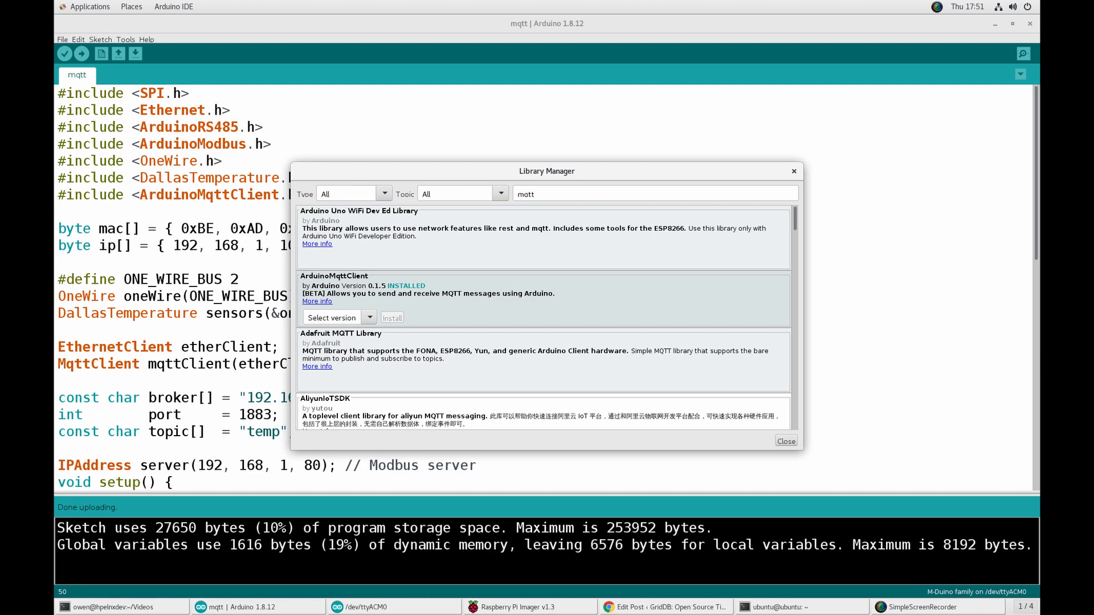
- Close the Library Manager after confirming ArduinoMqttClient is installed, and return to the sketch
{"action": "left_click", "coordinate": [785, 441]}
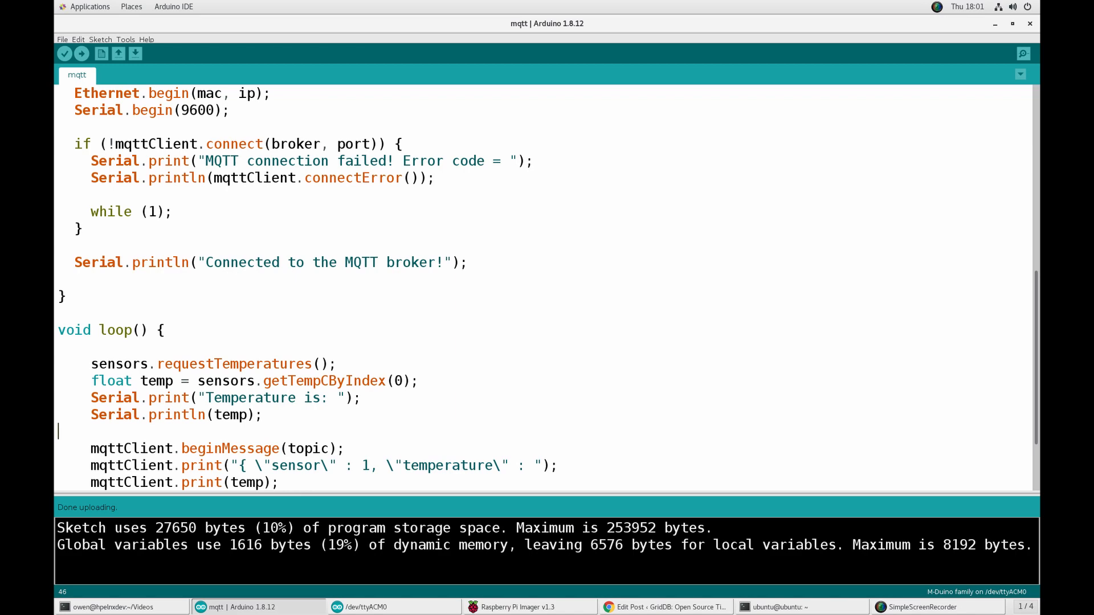
{"action": "left_click", "coordinate": [64, 54]}
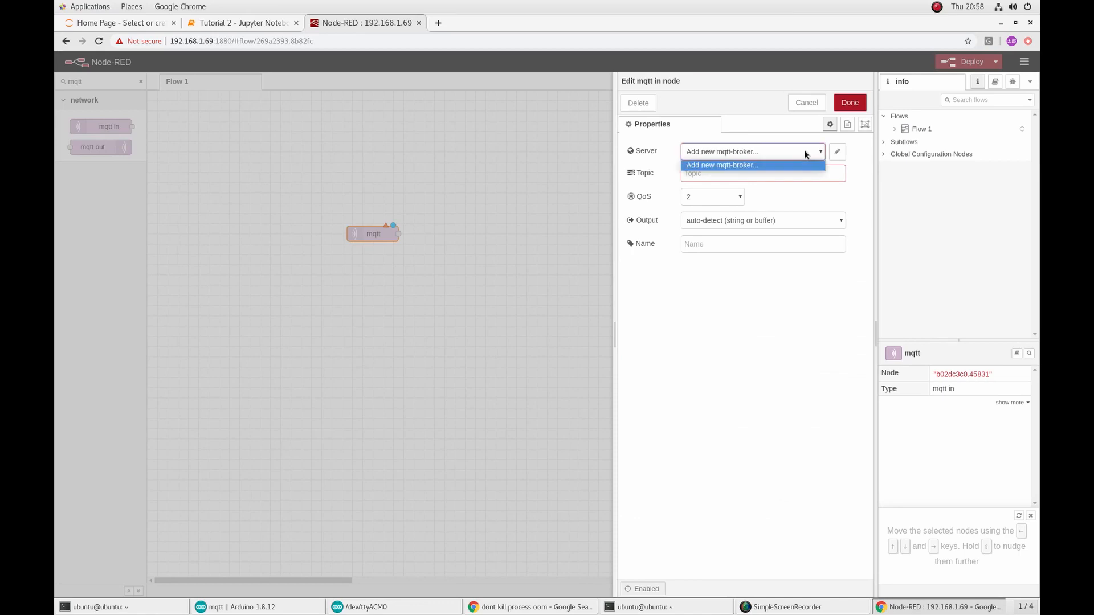
- Add a new localhost:1883 MQTT broker to the mqtt in node and begin setting its topic
{"action": "left_click", "coordinate": [723, 164]}
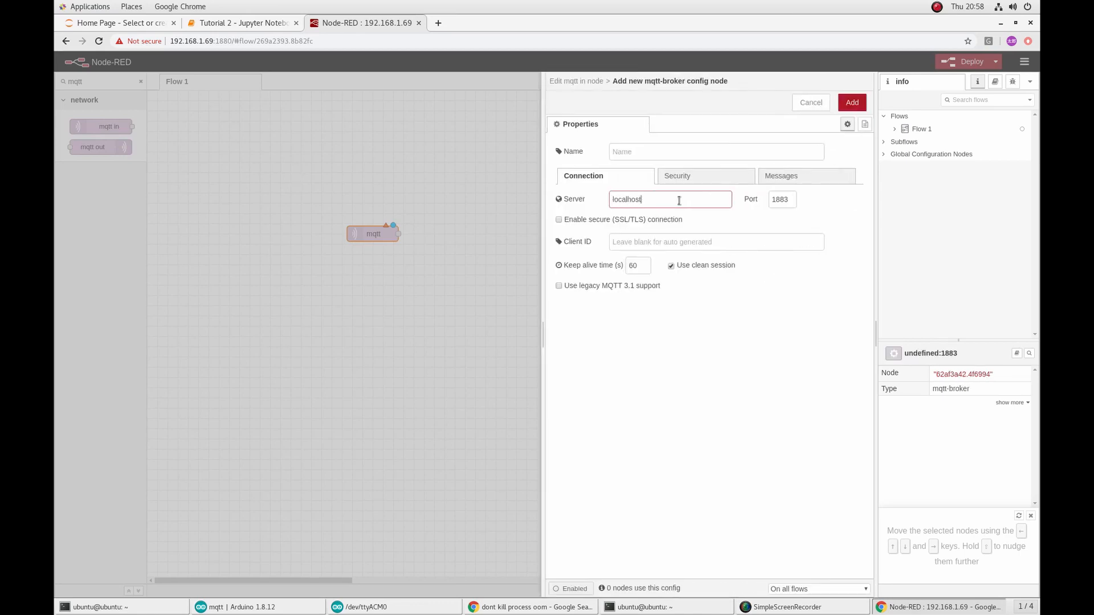
{"action": "left_click", "coordinate": [851, 102]}
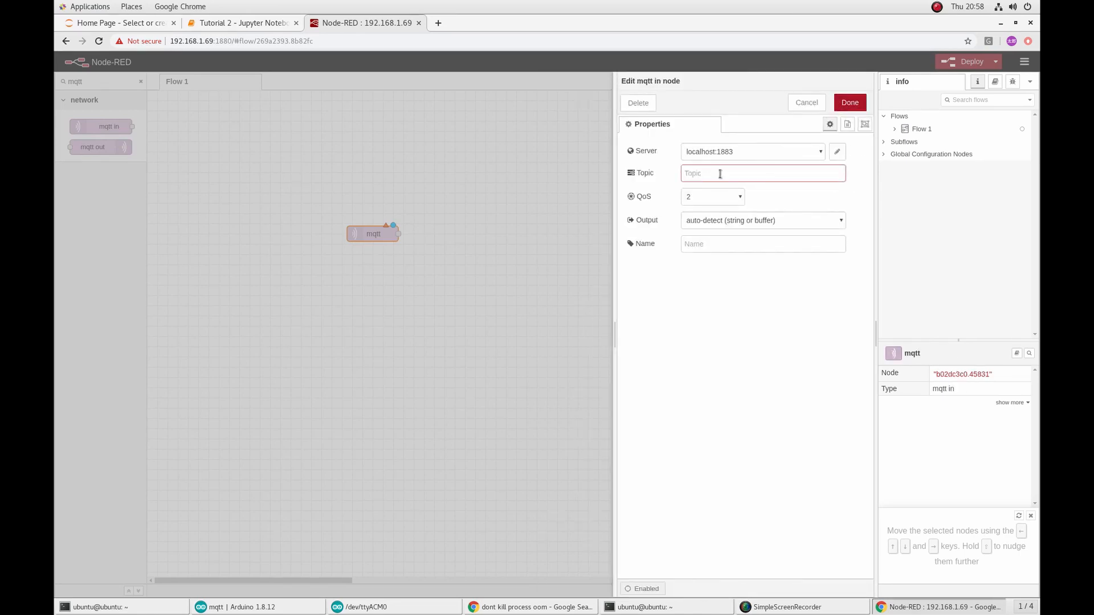
{"action": "left_click", "coordinate": [849, 103]}
{"action": "type", "text": "function"}
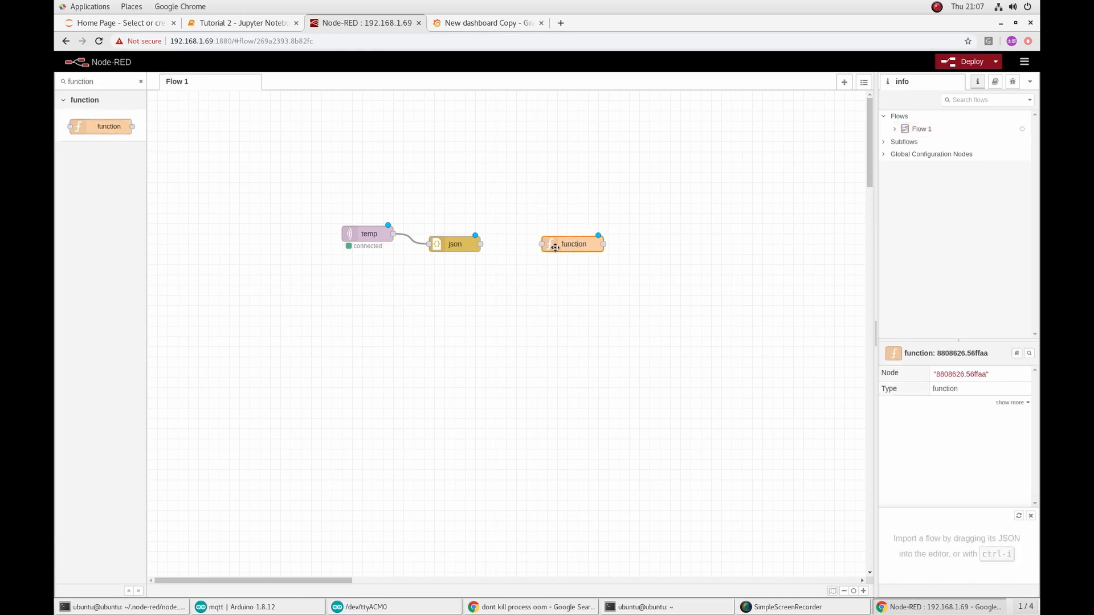
- Confirm the function node's code and deploy the flow
{"action": "double_click", "coordinate": [573, 244]}
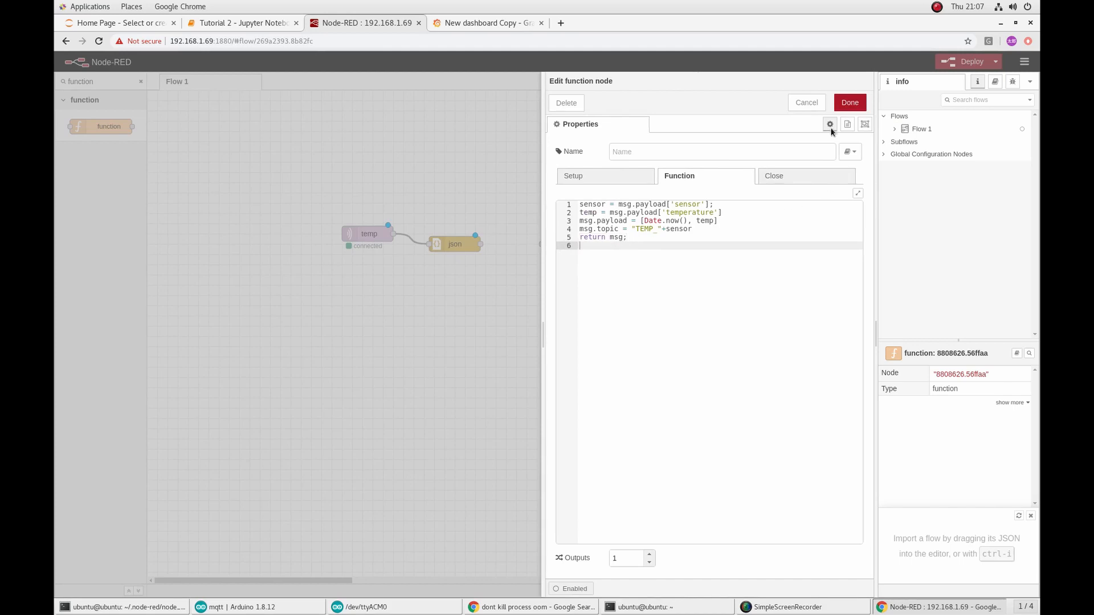
{"action": "left_click", "coordinate": [849, 103]}
{"action": "type", "text": "debug"}
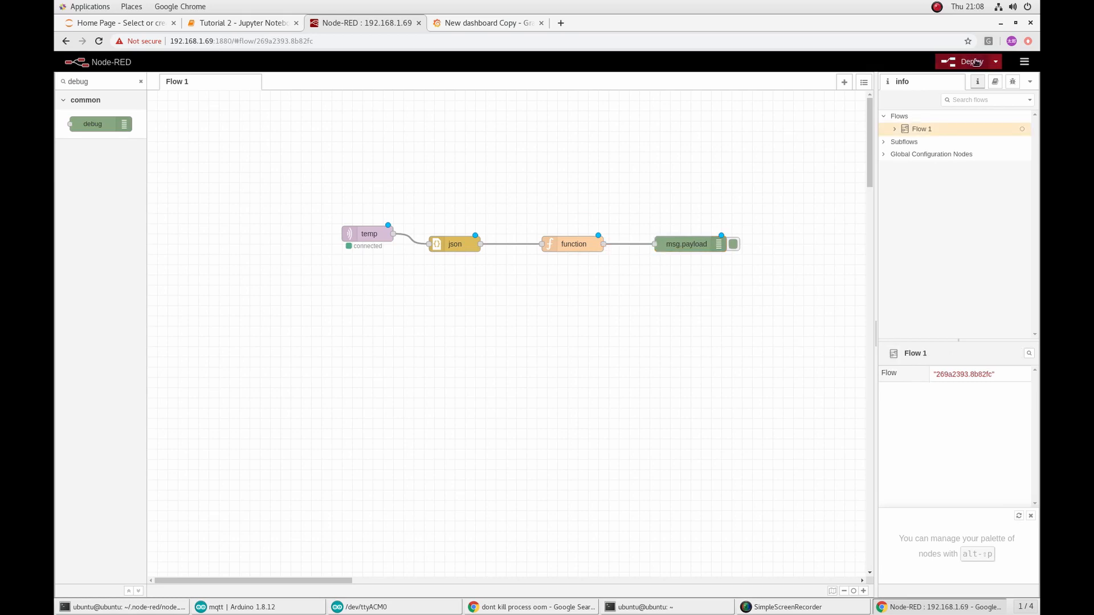
{"action": "left_click", "coordinate": [970, 62]}
{"action": "type", "text": "grid"}
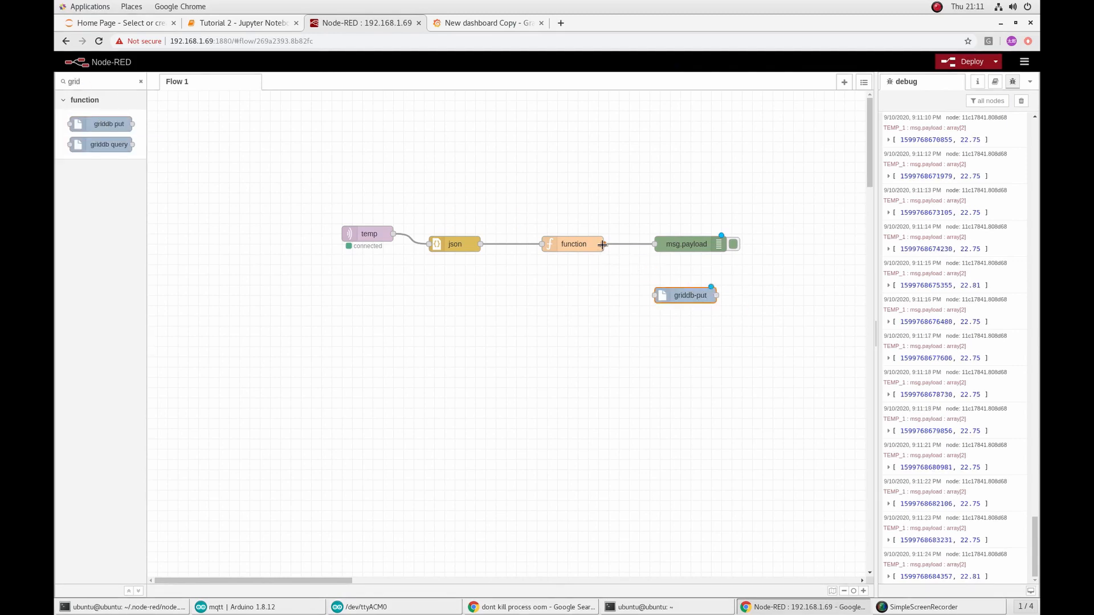
- Save the griddb-put node writing to the TEMP container and deploy again
{"action": "double_click", "coordinate": [690, 295]}
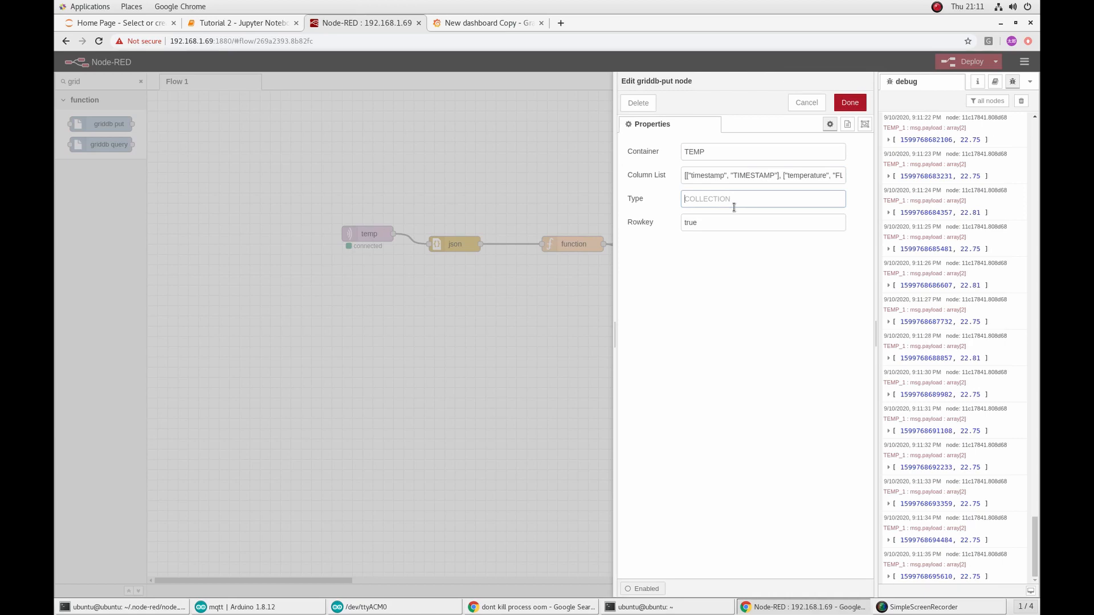
{"action": "left_click", "coordinate": [849, 102]}
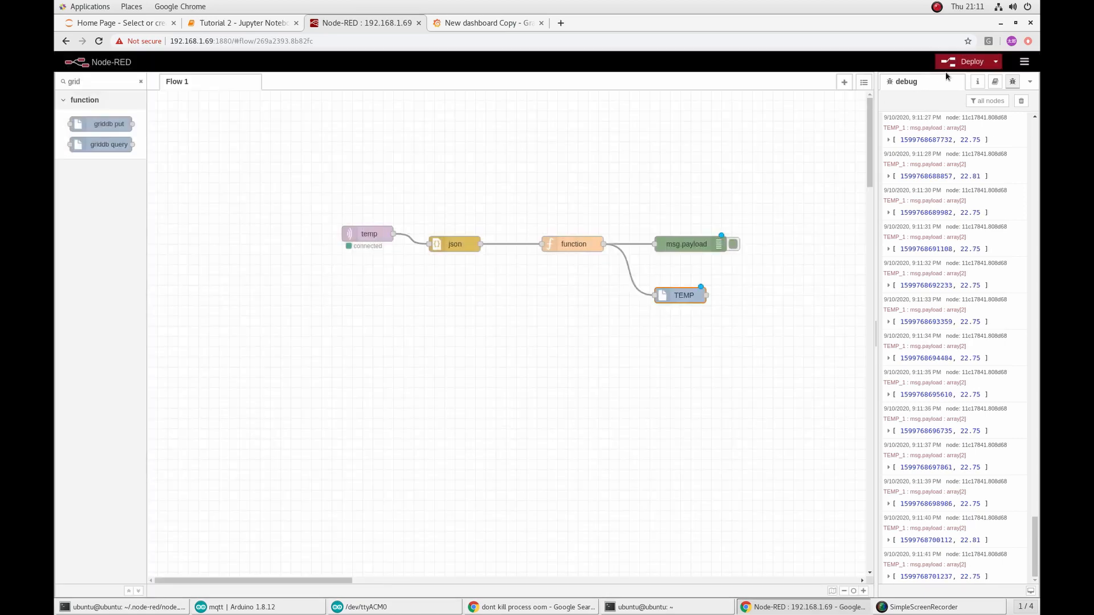
{"action": "left_click", "coordinate": [971, 62]}
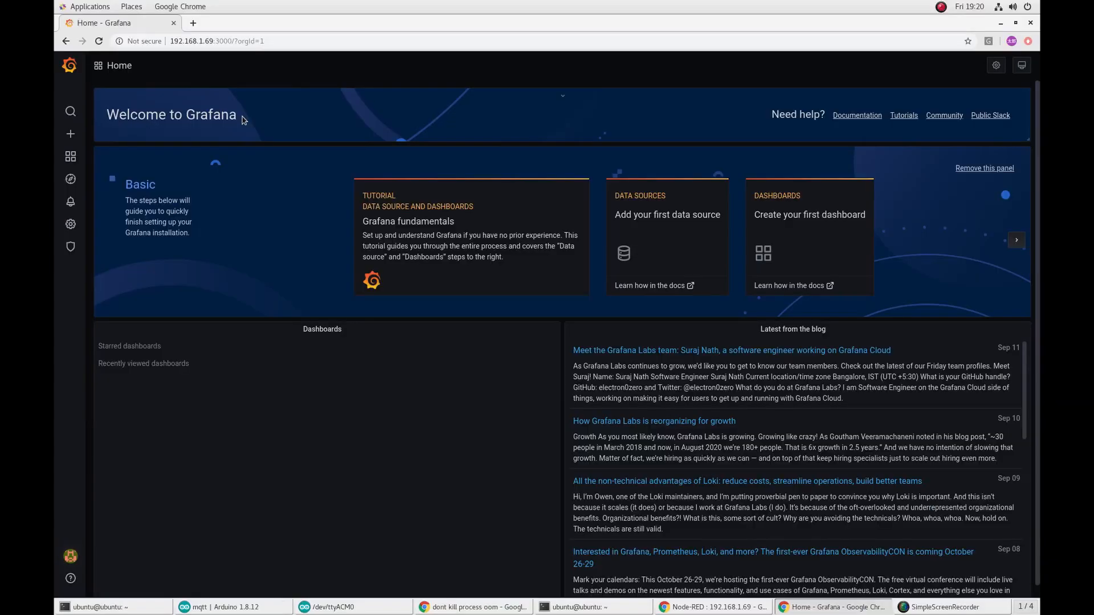
- Start a new data source from Configuration and choose the GridDB type
{"action": "left_click", "coordinate": [70, 224]}
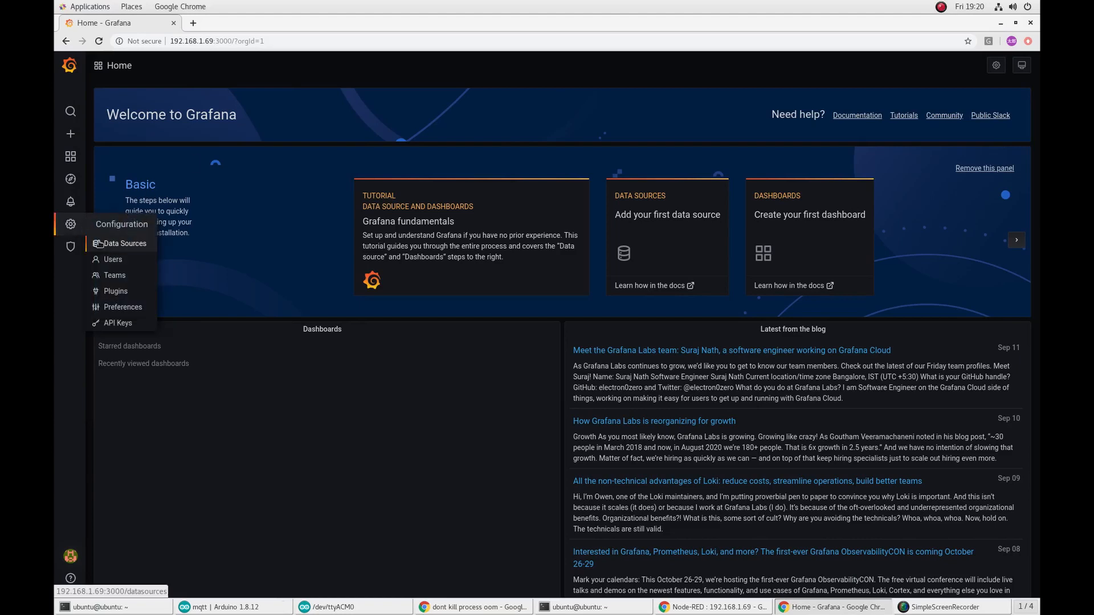
{"action": "left_click", "coordinate": [124, 244]}
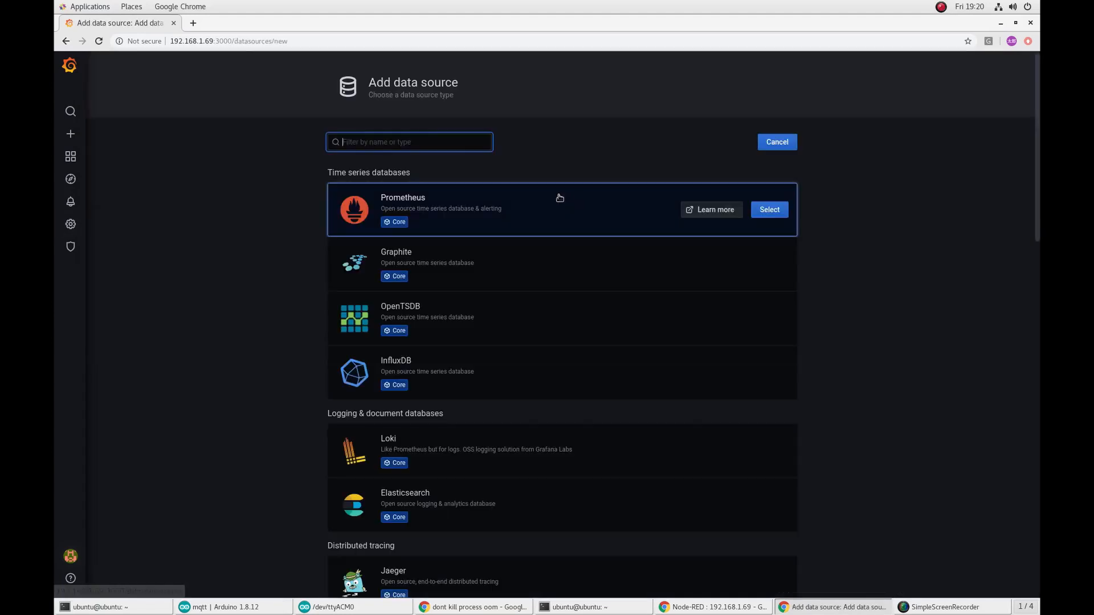
{"action": "type", "text": "grid"}
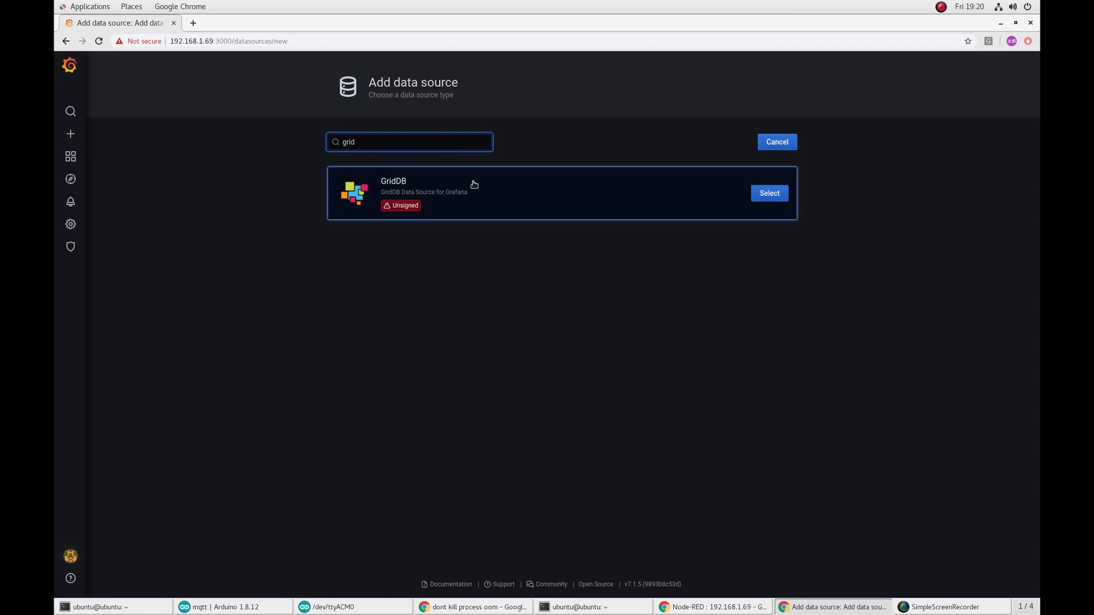
{"action": "left_click", "coordinate": [769, 194]}
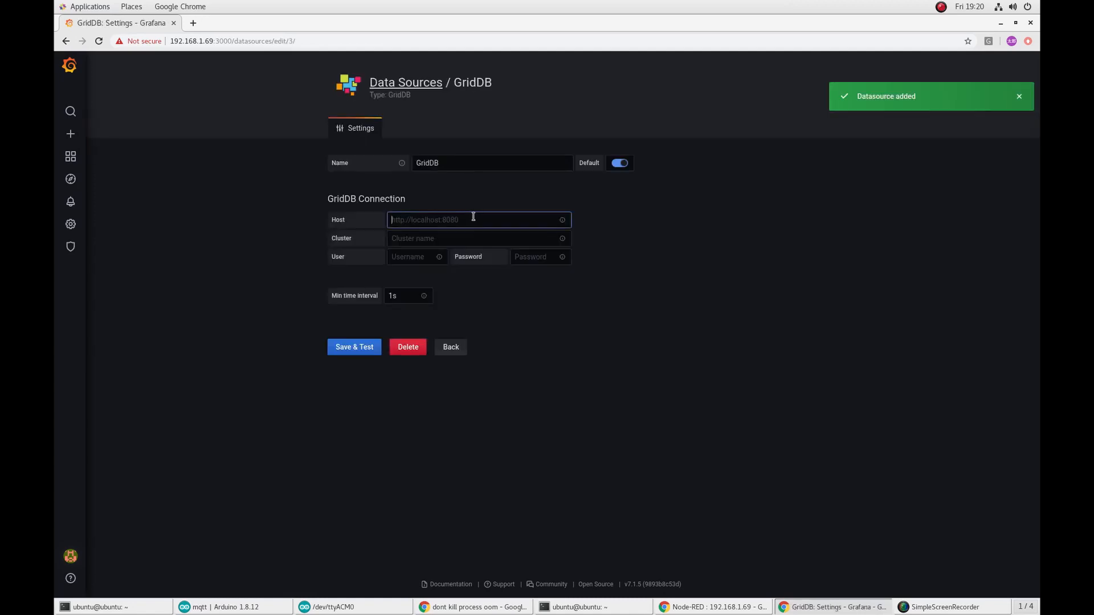
{"action": "type", "text": "http://localhost:8080"}
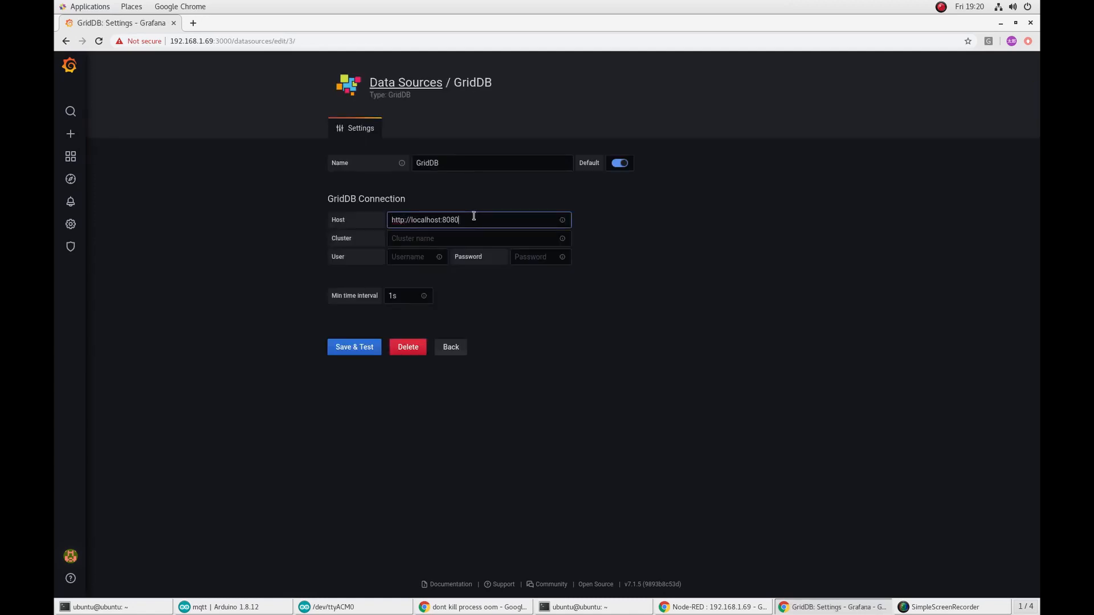
{"action": "type", "text": "defaultC"}
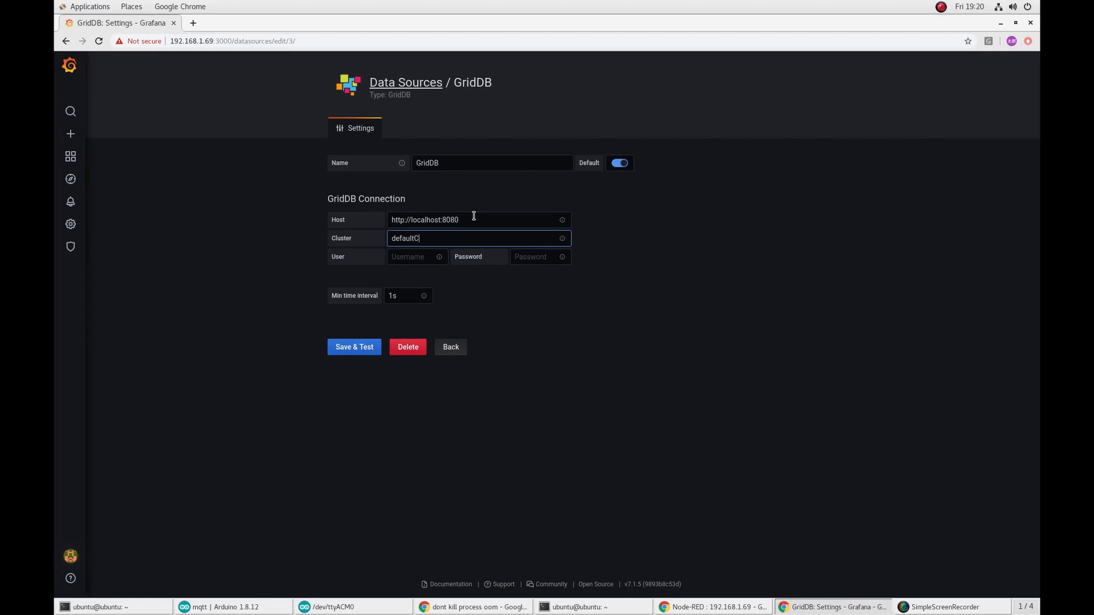
{"action": "type", "text": "admin"}
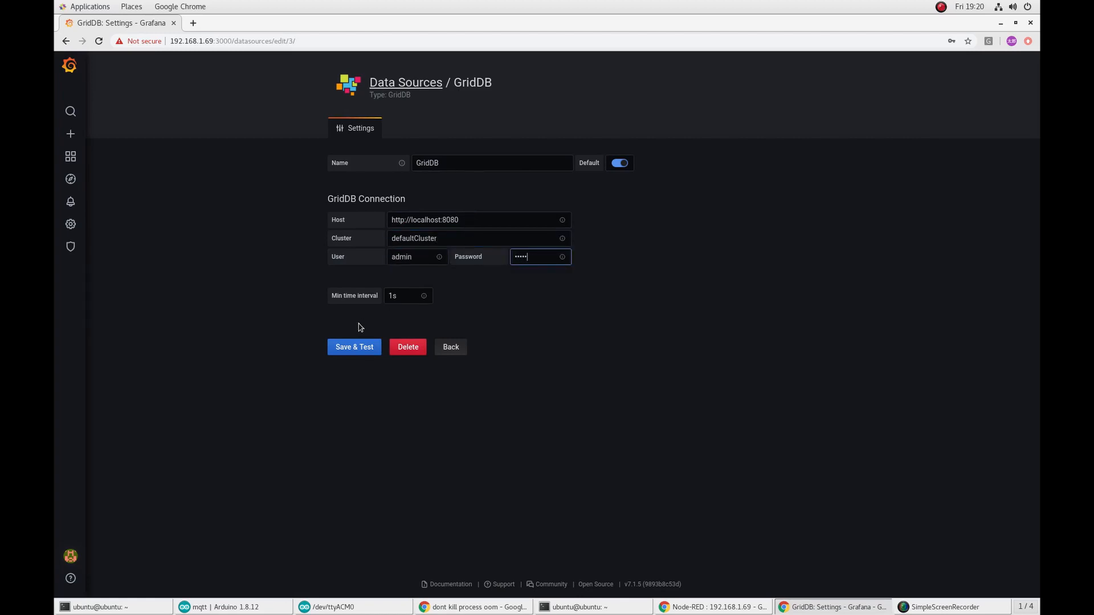
{"action": "left_click", "coordinate": [354, 346]}
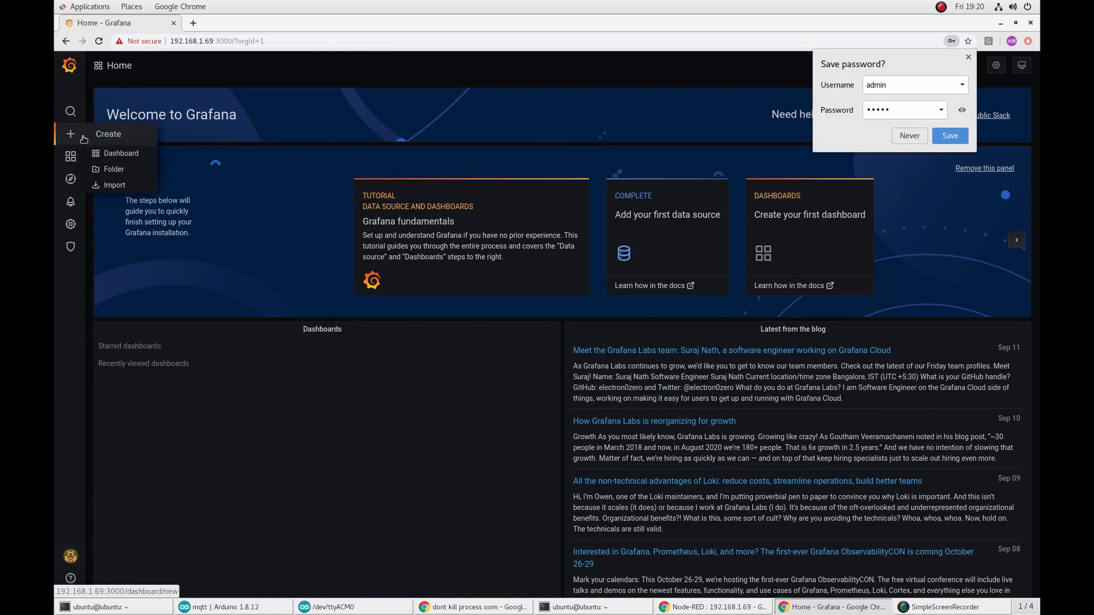
- Create a dashboard panel querying the TEMP_1 container, limited to the last 1 hour
{"action": "left_click", "coordinate": [119, 152]}
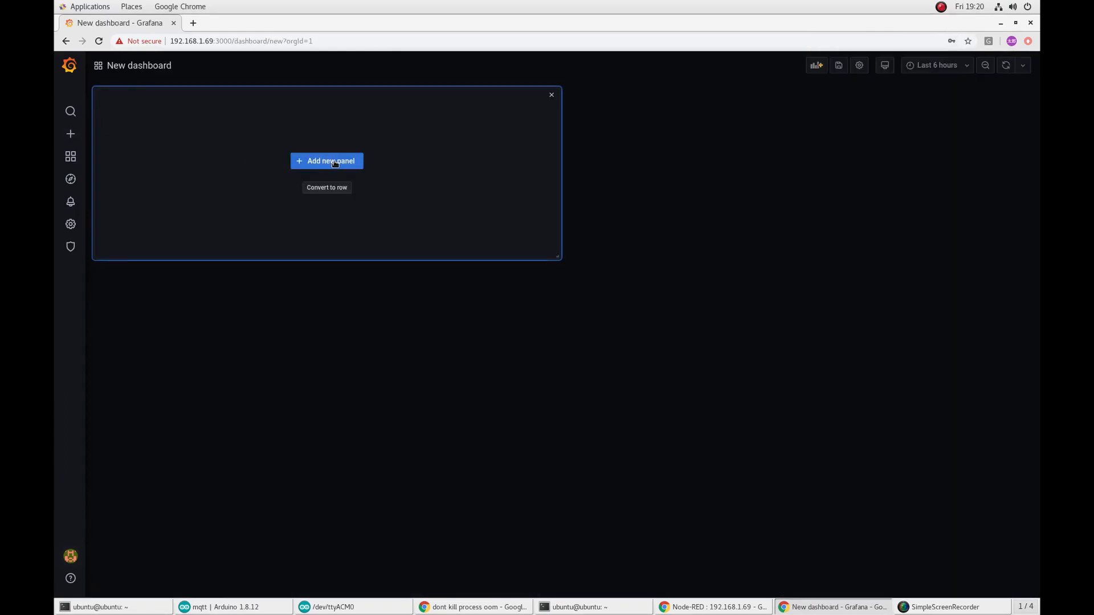
{"action": "left_click", "coordinate": [327, 160]}
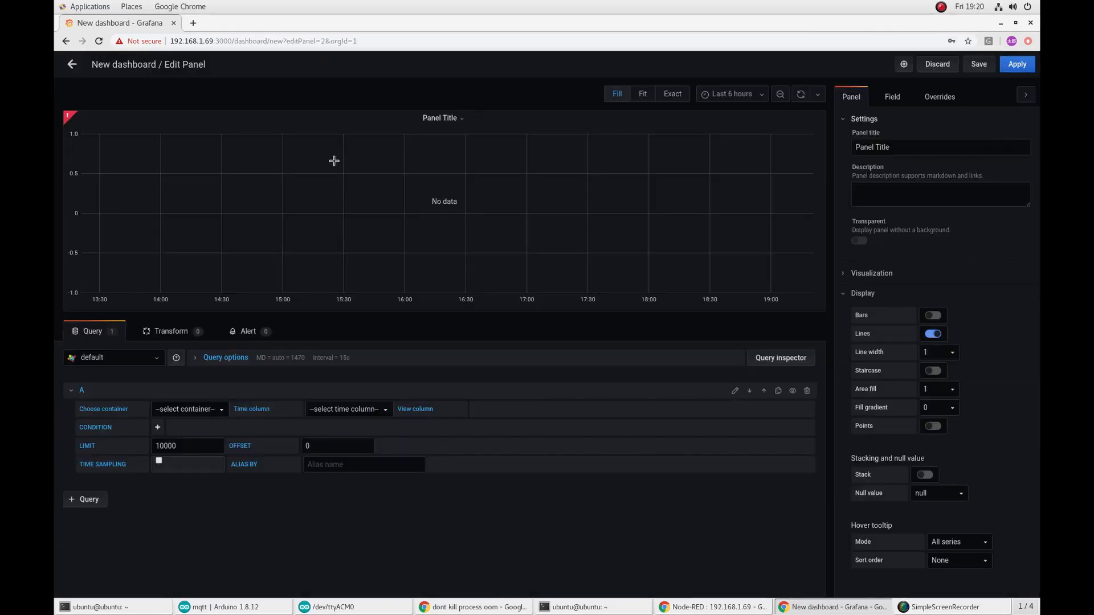
{"action": "left_click", "coordinate": [185, 409]}
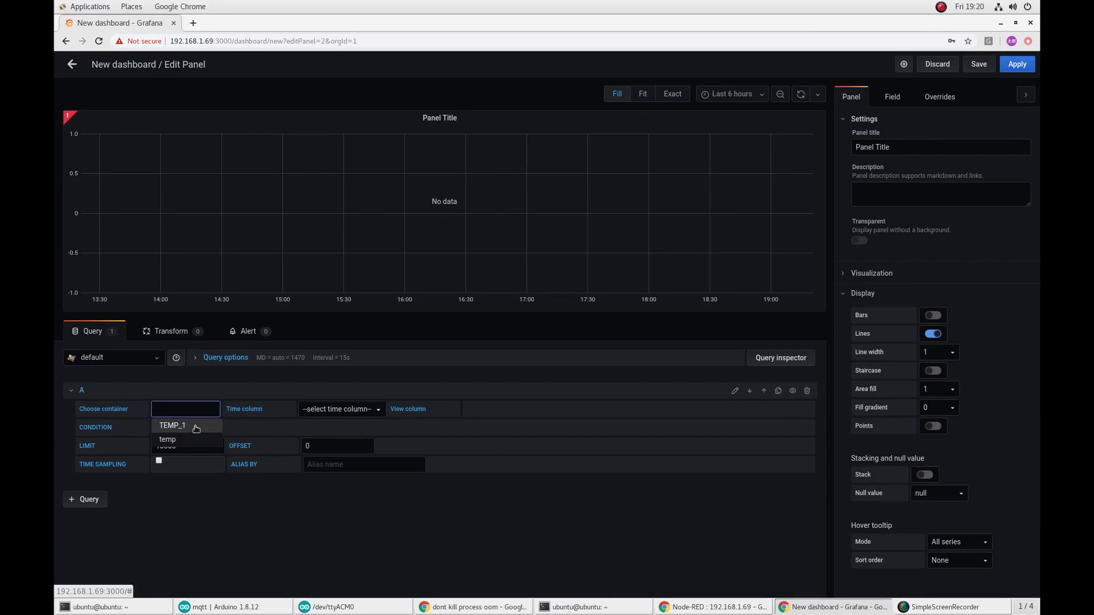
{"action": "left_click", "coordinate": [172, 425]}
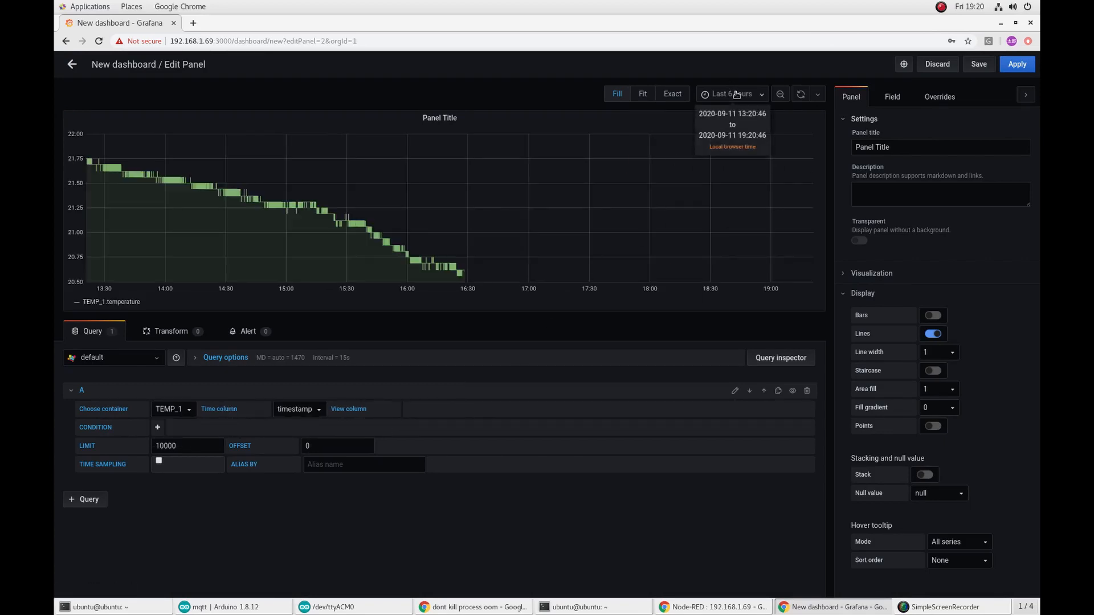
{"action": "left_click", "coordinate": [732, 94]}
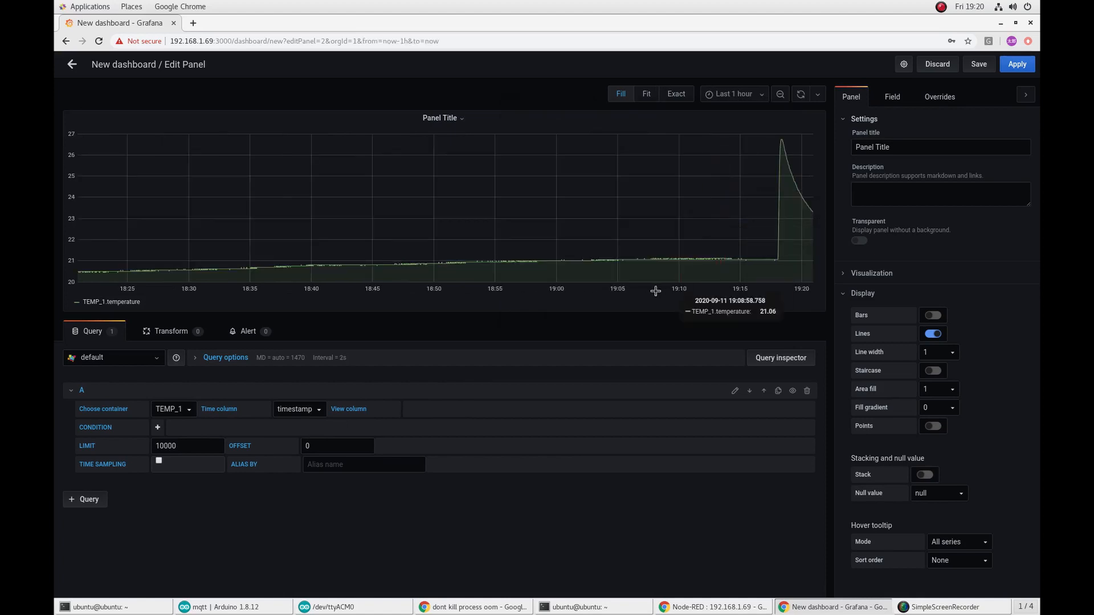
{"action": "mouse_move", "coordinate": [567, 285]}
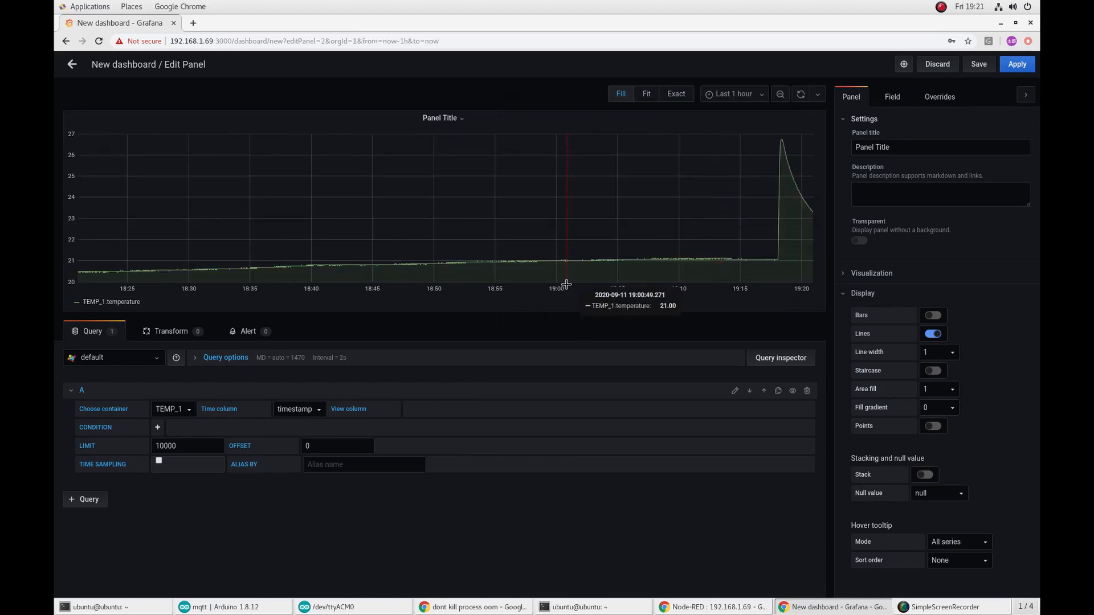